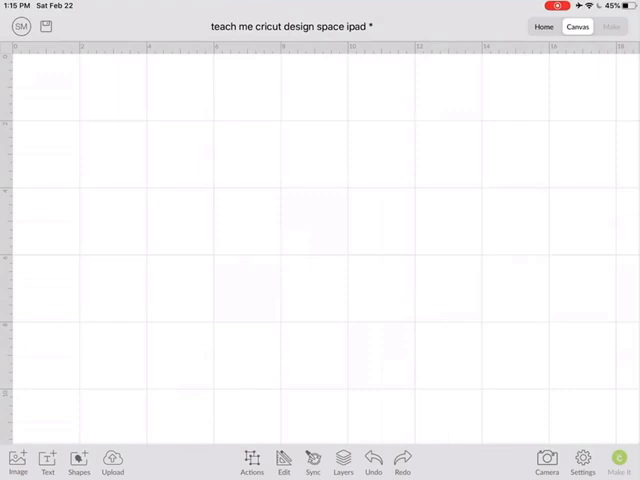
# Add a large circle and a smaller overlapping circle from the Shapes list
pyautogui.click(78, 464)
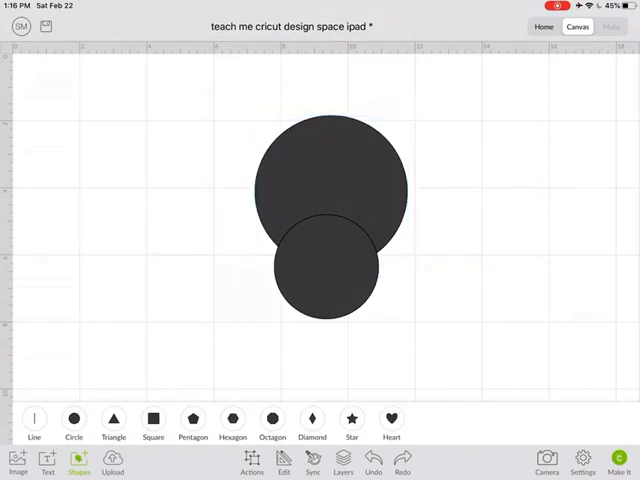
# Move the smaller circle to the lower right and select both circles together
pyautogui.moveTo(324, 276); pyautogui.dragTo(390, 248)
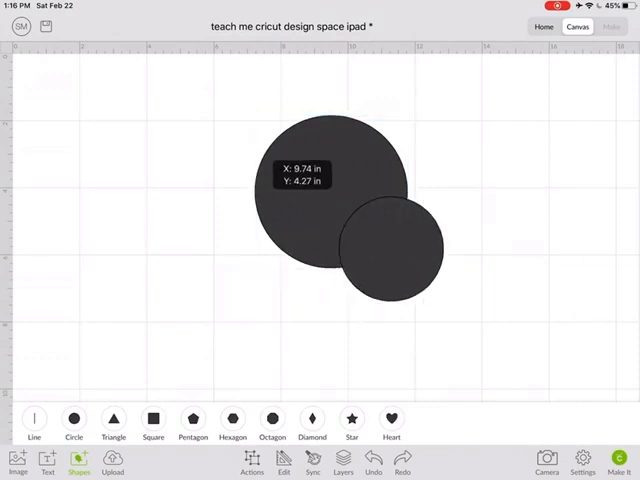
pyautogui.click(392, 248)
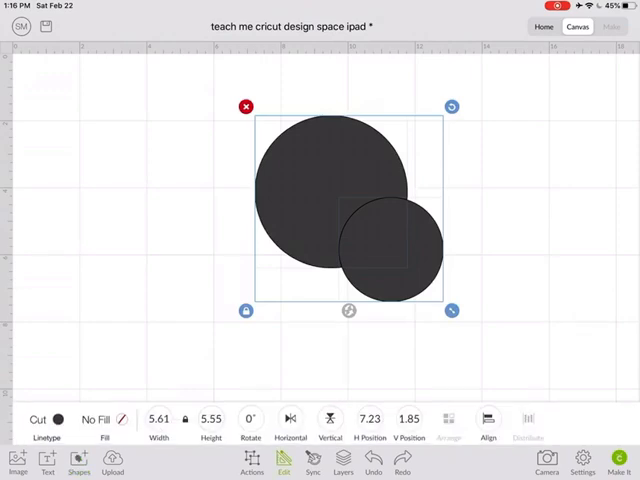
# Align both circles to center so they form a concentric ring, ready for combining
pyautogui.click(488, 420)
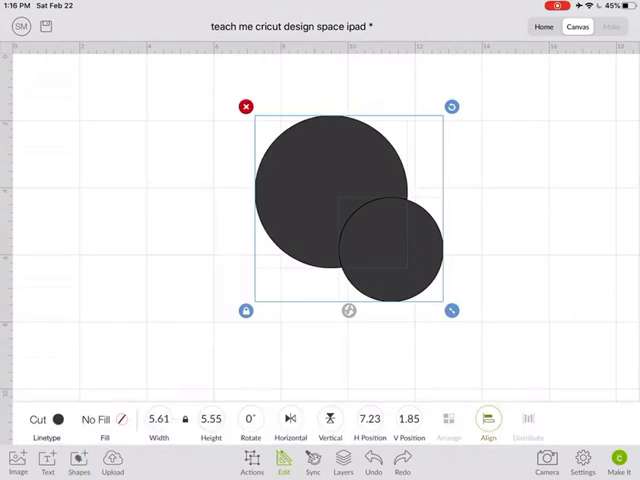
pyautogui.click(488, 422)
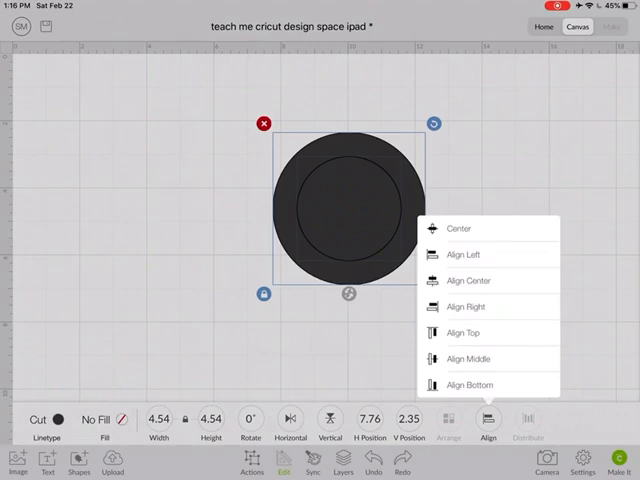
pyautogui.click(488, 420)
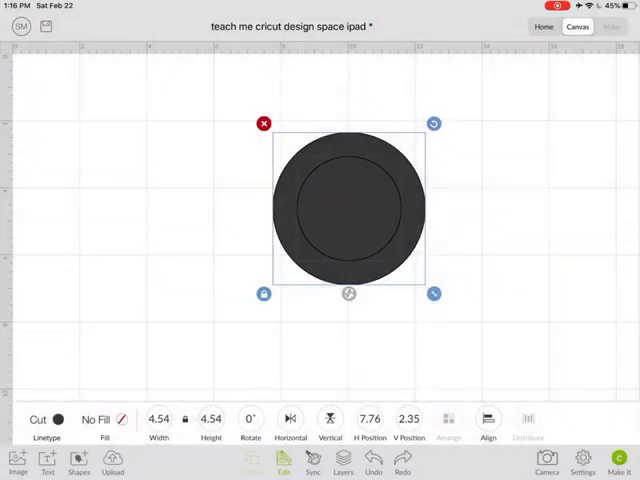
pyautogui.click(252, 464)
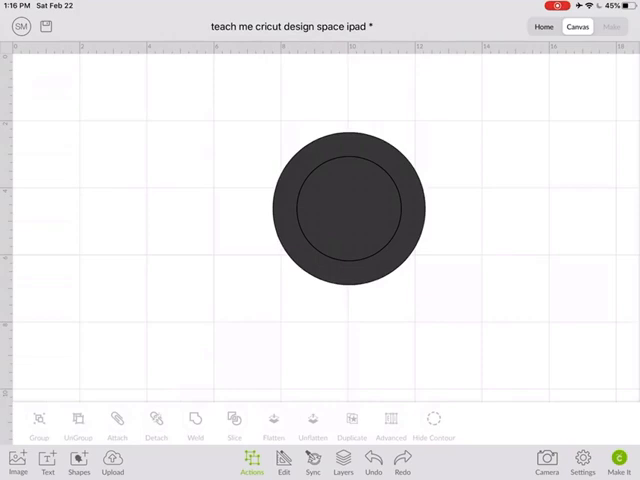
pyautogui.click(352, 422)
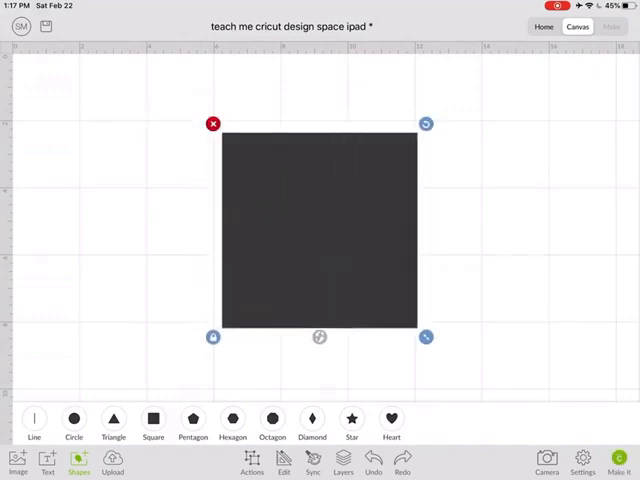
# Add a star, place it in the square's center and select star and square together
pyautogui.click(352, 420)
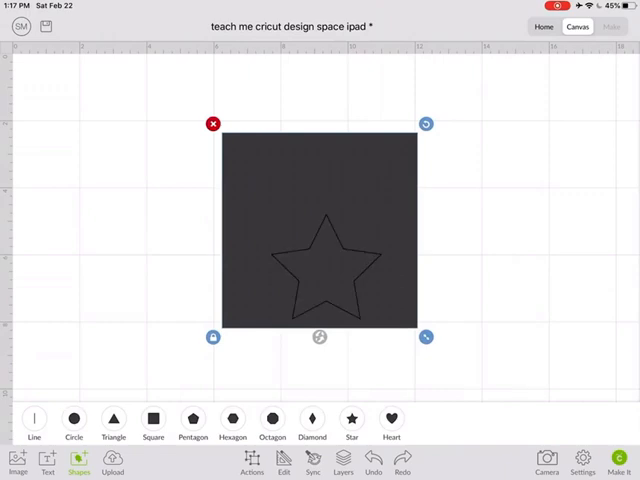
pyautogui.moveTo(318, 228); pyautogui.dragTo(322, 272)
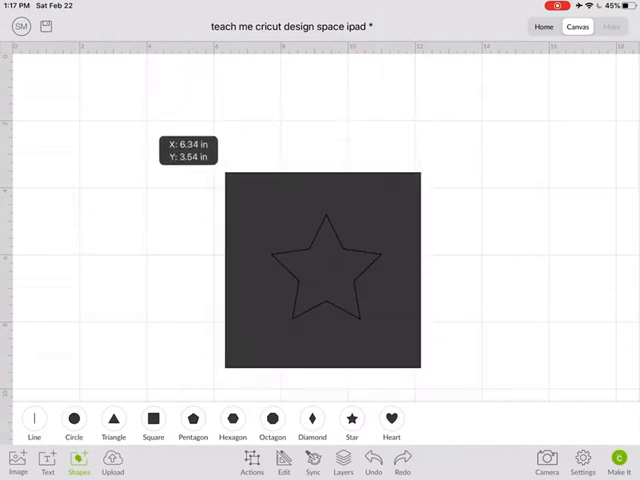
pyautogui.click(322, 268)
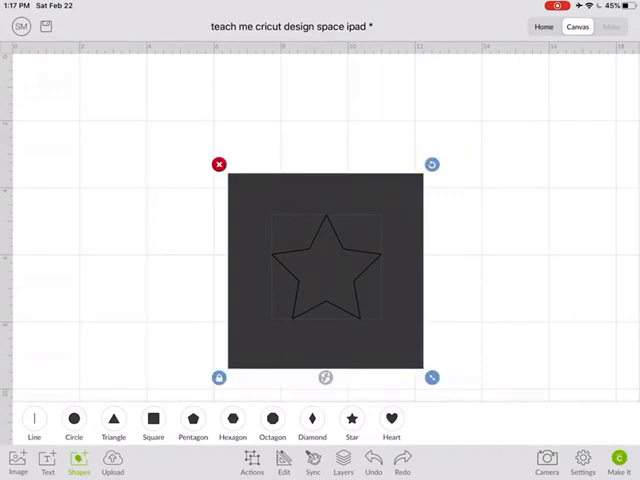
pyautogui.click(252, 464)
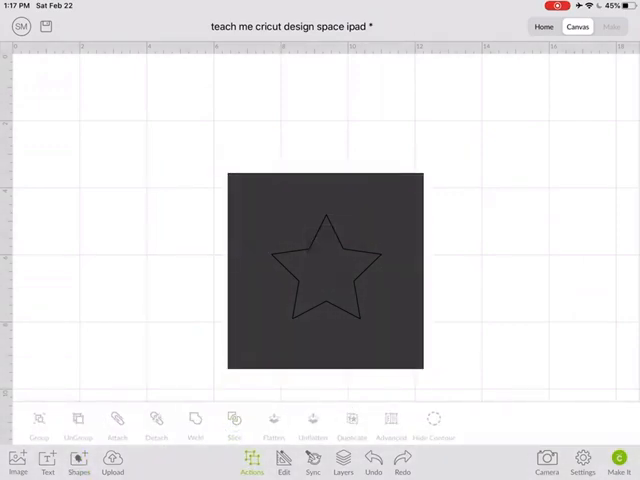
# Slice the star out of the square and shrink the square with the star-shaped hole
pyautogui.click(352, 420)
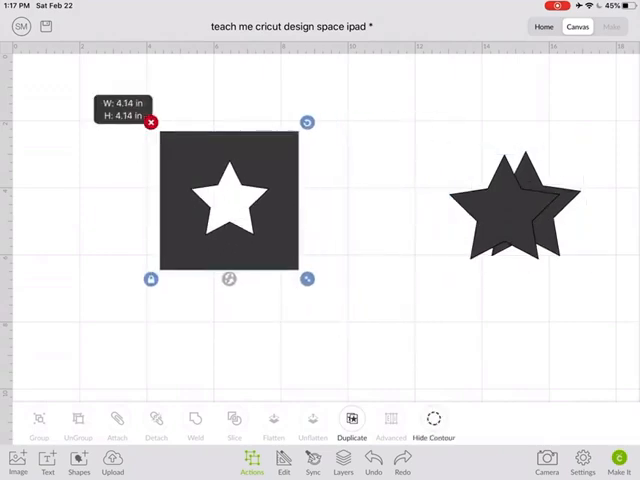
pyautogui.moveTo(308, 278); pyautogui.dragTo(284, 256)
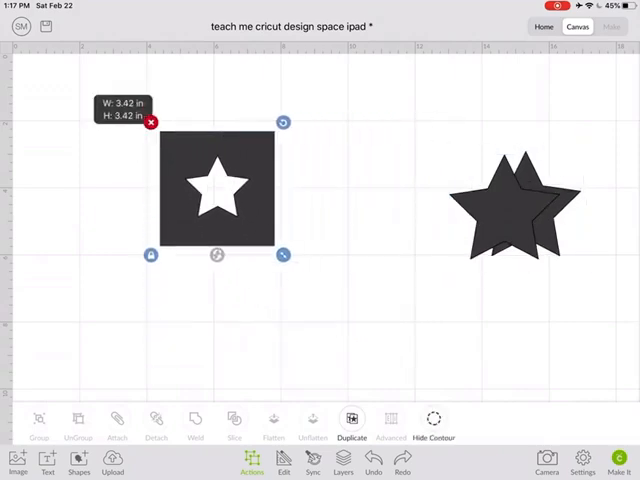